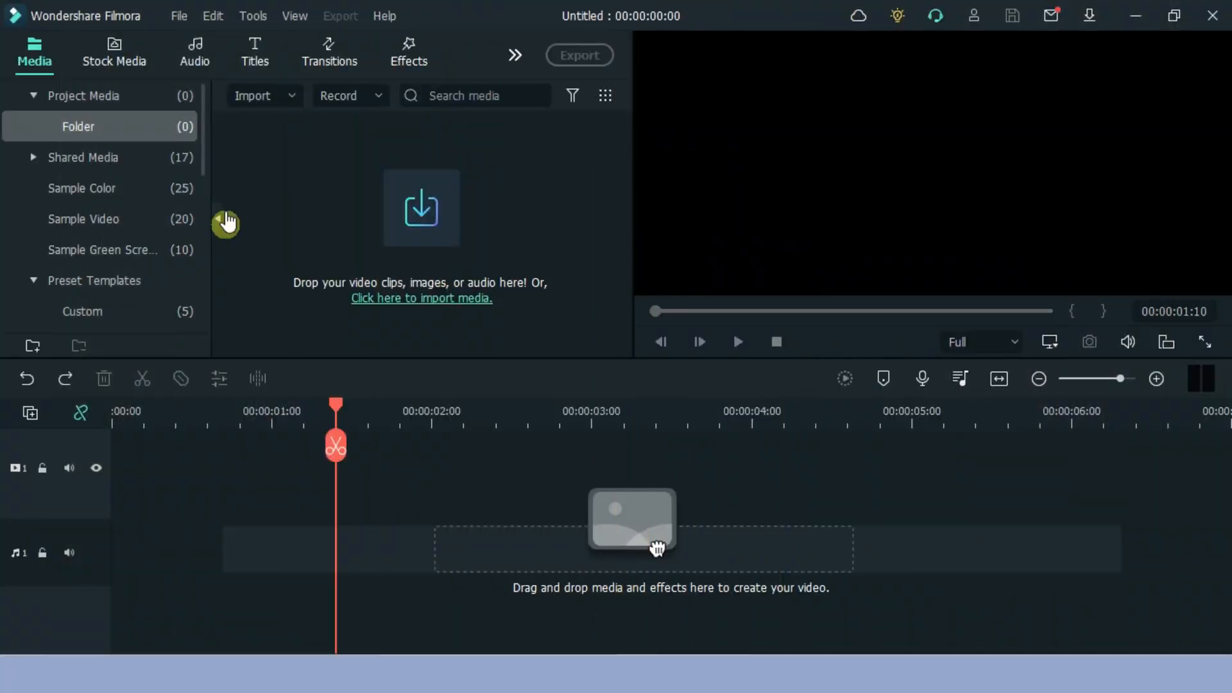
Add the Basic 6 title with 'Lorem ipsum' to the timeline, then return to Media.
click(254, 51)
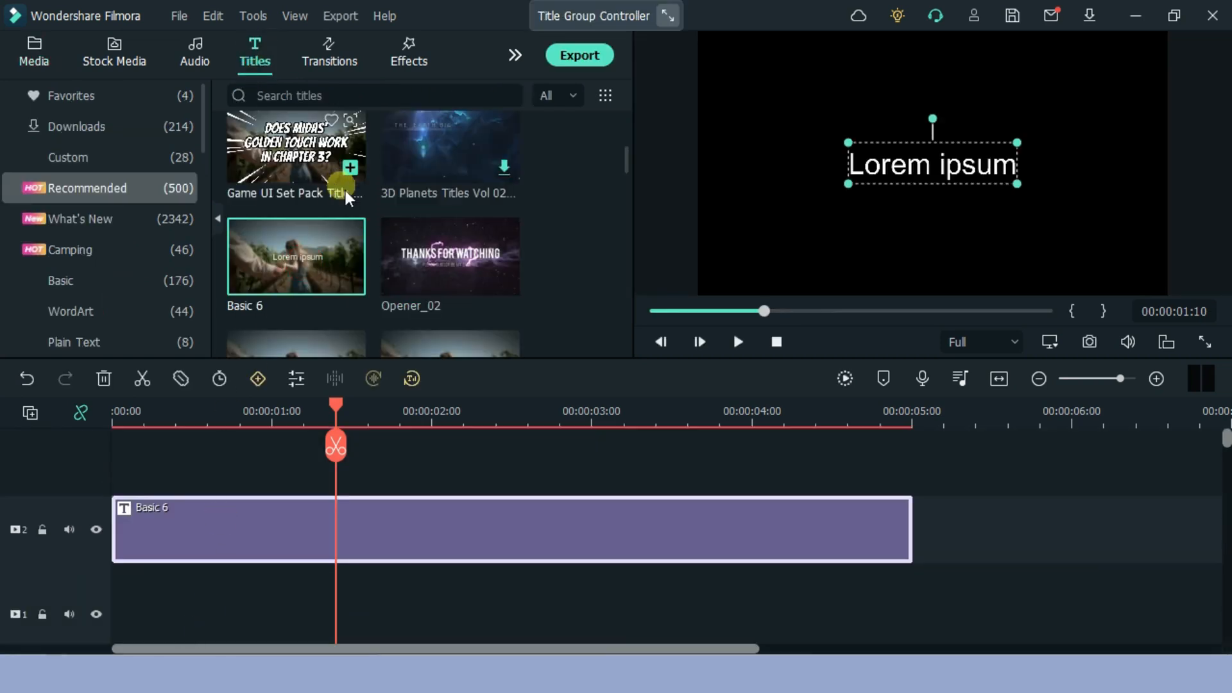
click(32, 53)
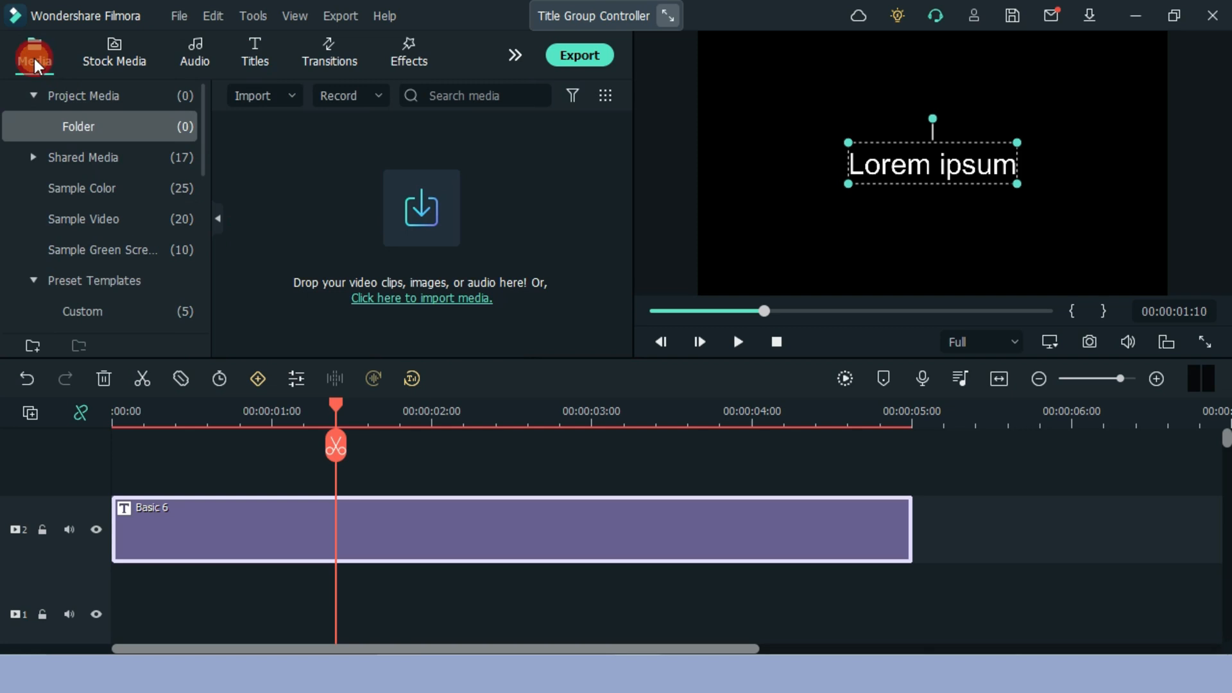
Import the bedroom video file and drop it on the video track under the title.
click(262, 95)
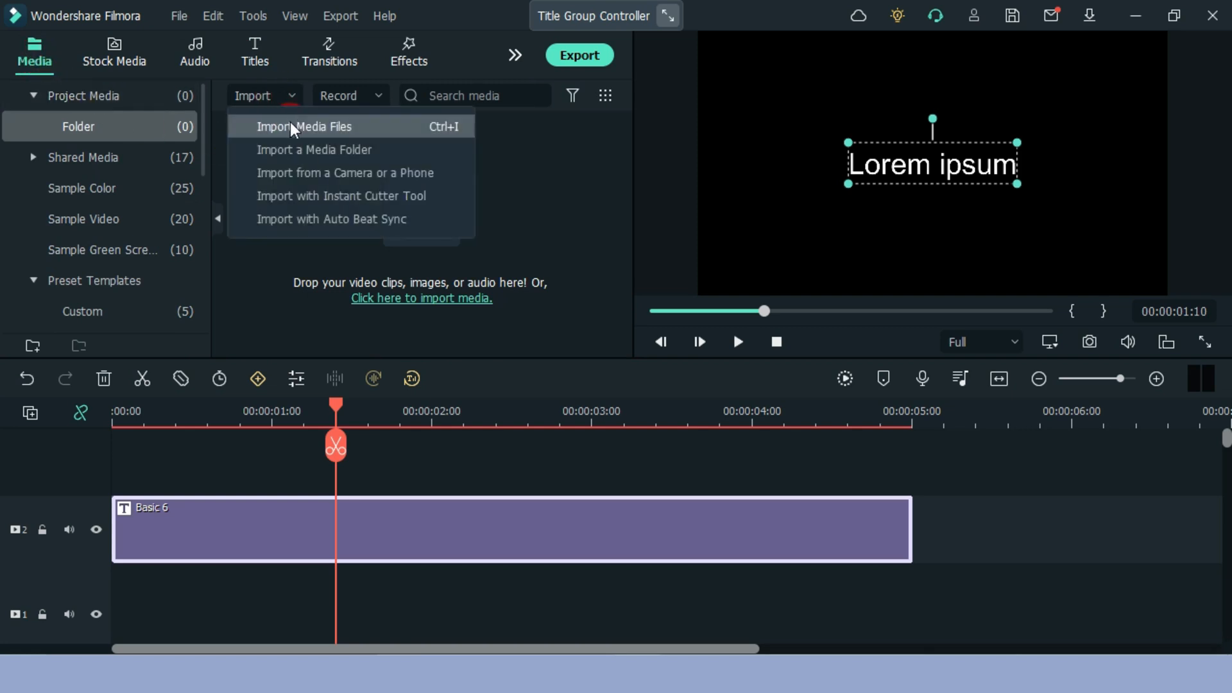
click(304, 127)
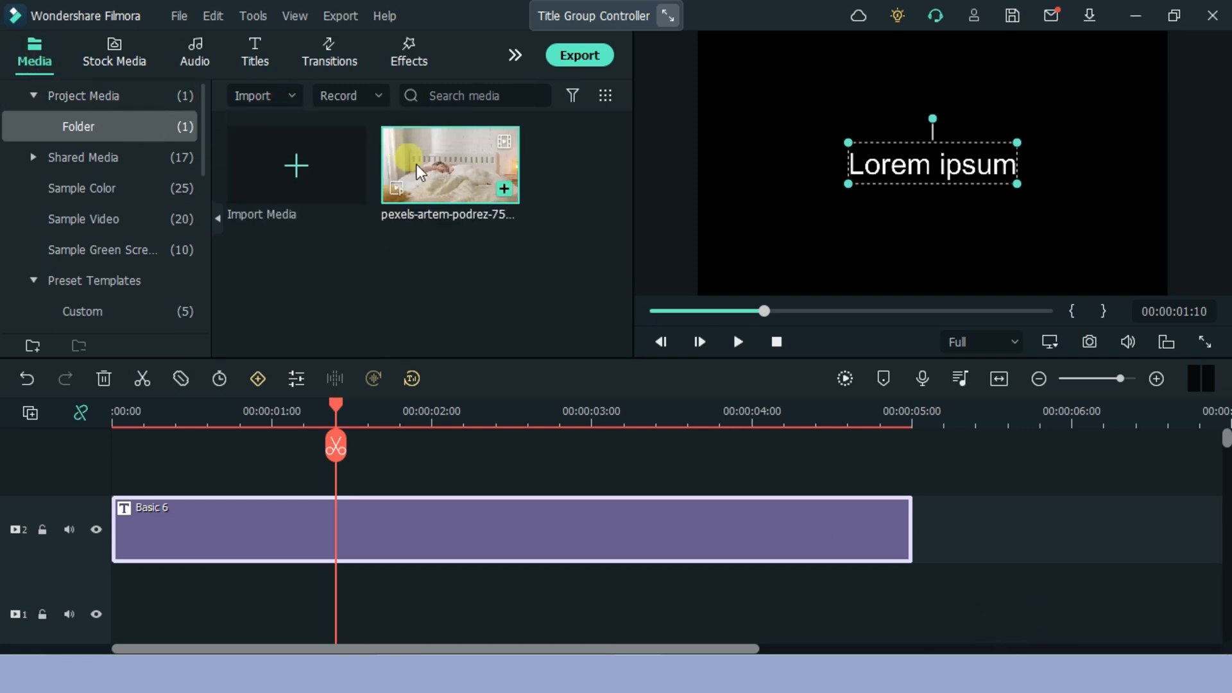
drag(450, 165, 510, 554)
text(NEXT MORNIN)
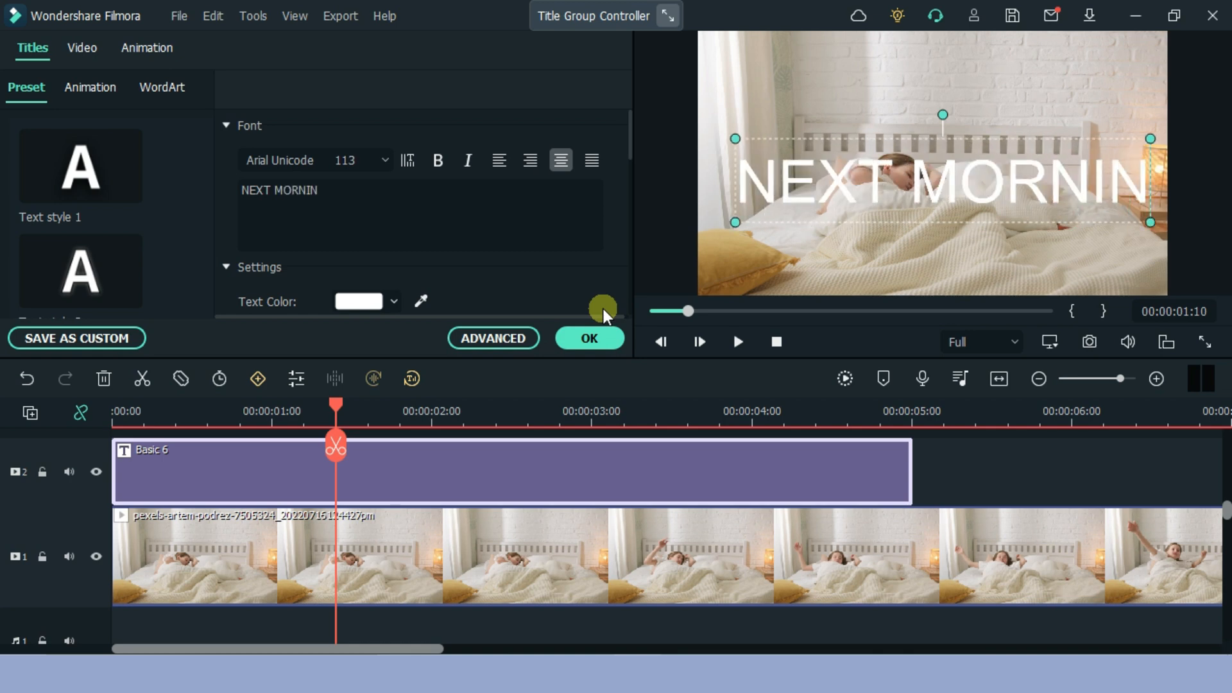
Pick the bold Baloo font for the two-line 'NEXT MORNING' title text.
click(283, 161)
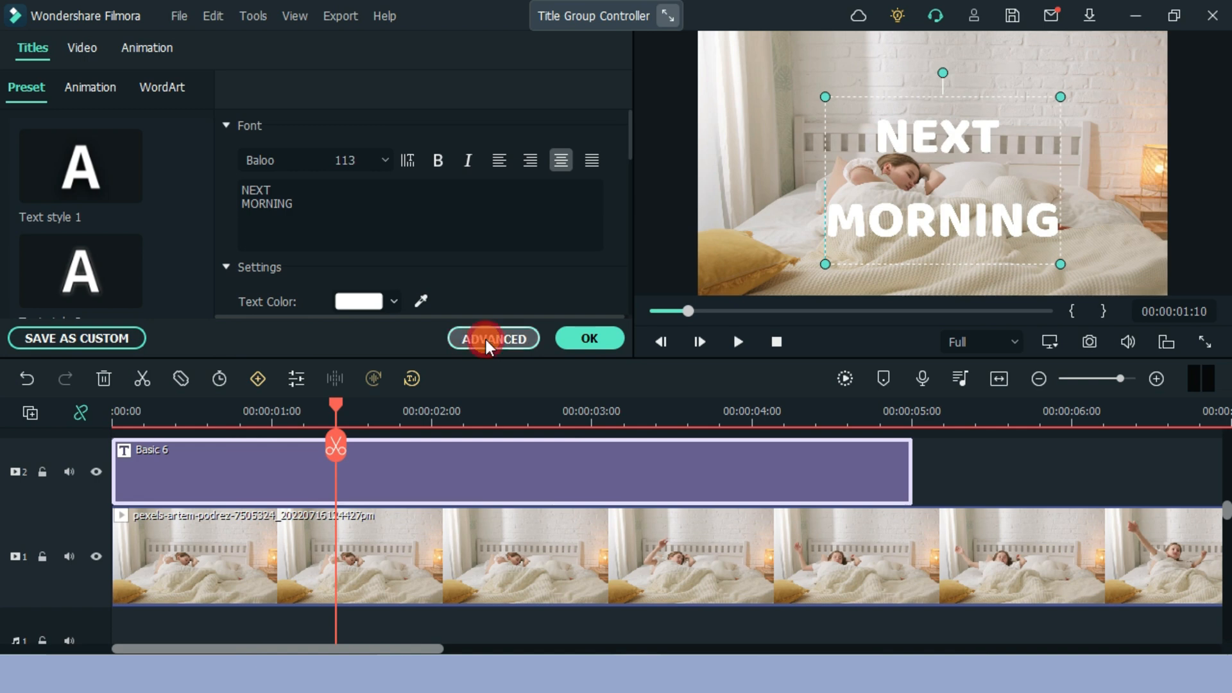
In Advanced text editing, enable an orange outline, set fill opacity to 0, and apply.
click(493, 339)
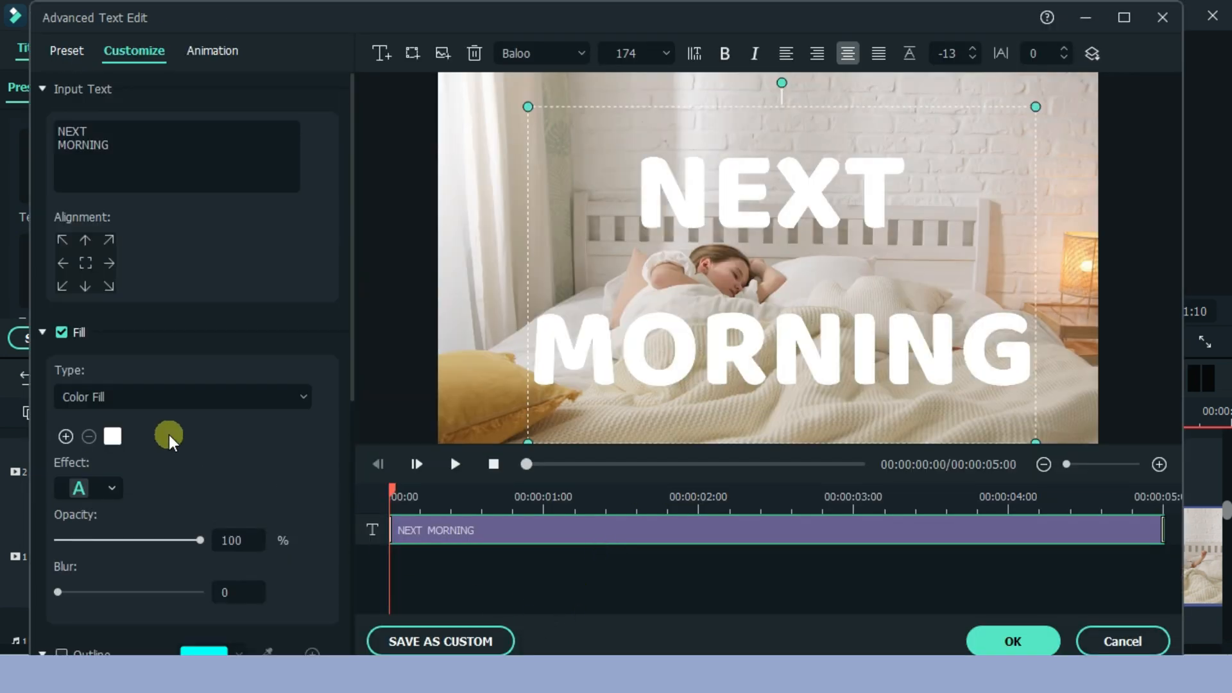
scroll(down, 3)
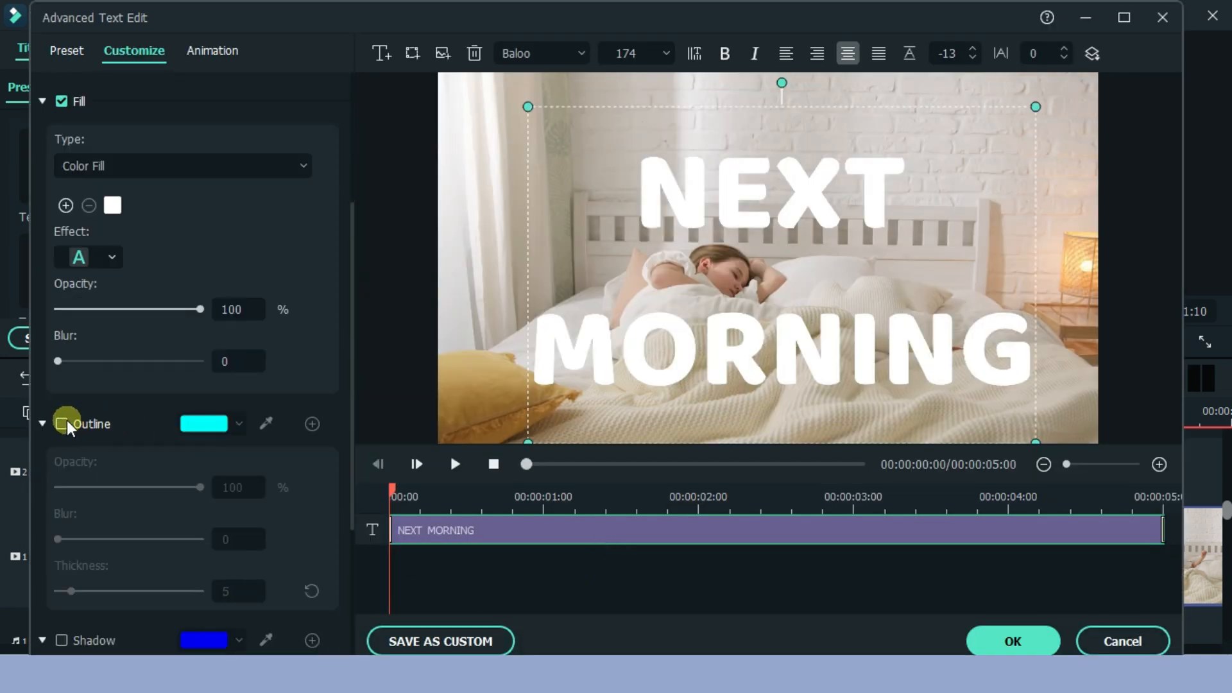
click(62, 424)
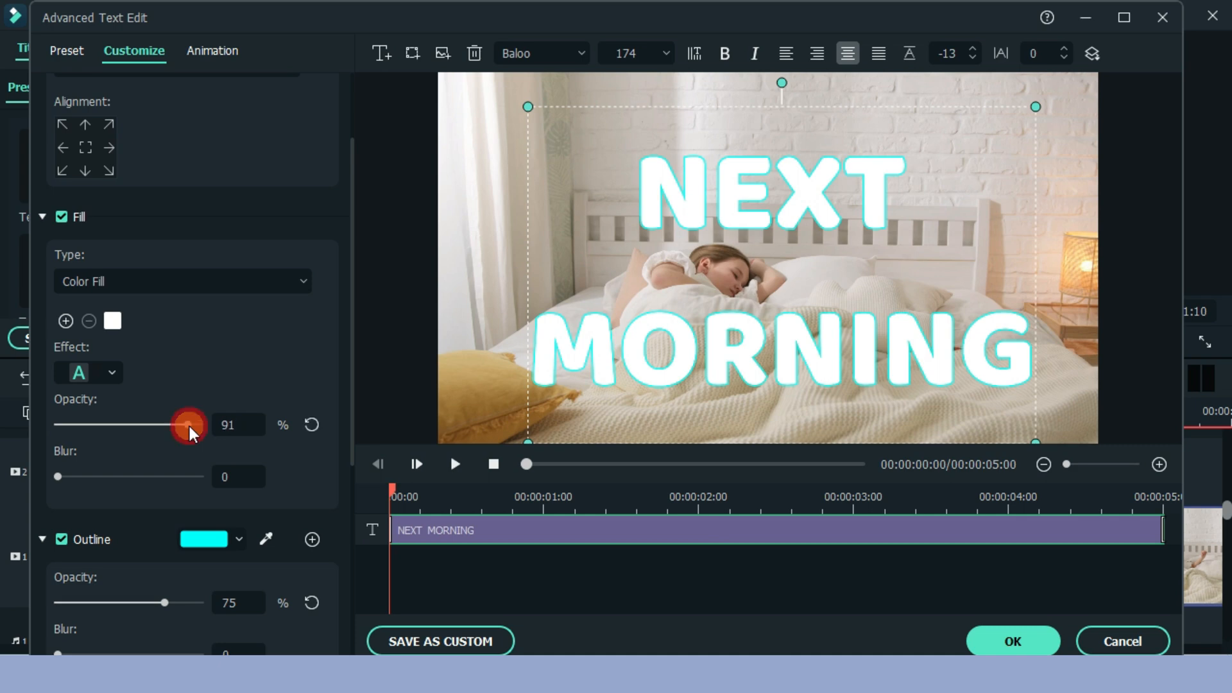
drag(186, 424, 55, 424)
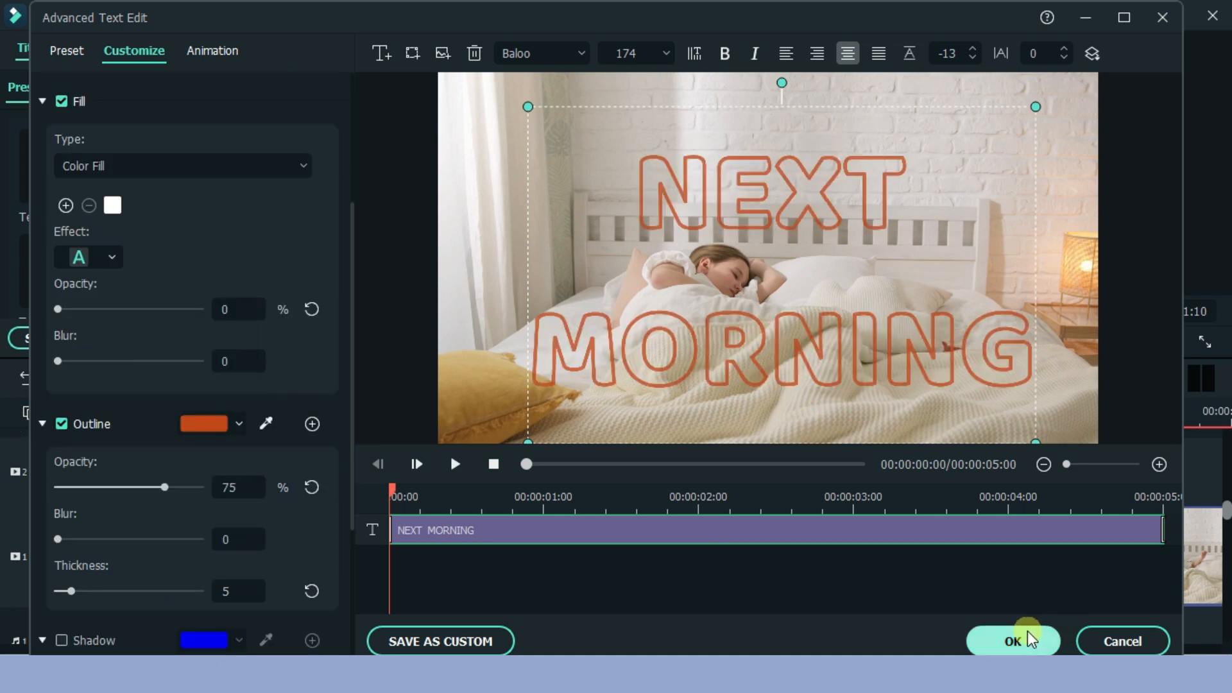
click(1012, 641)
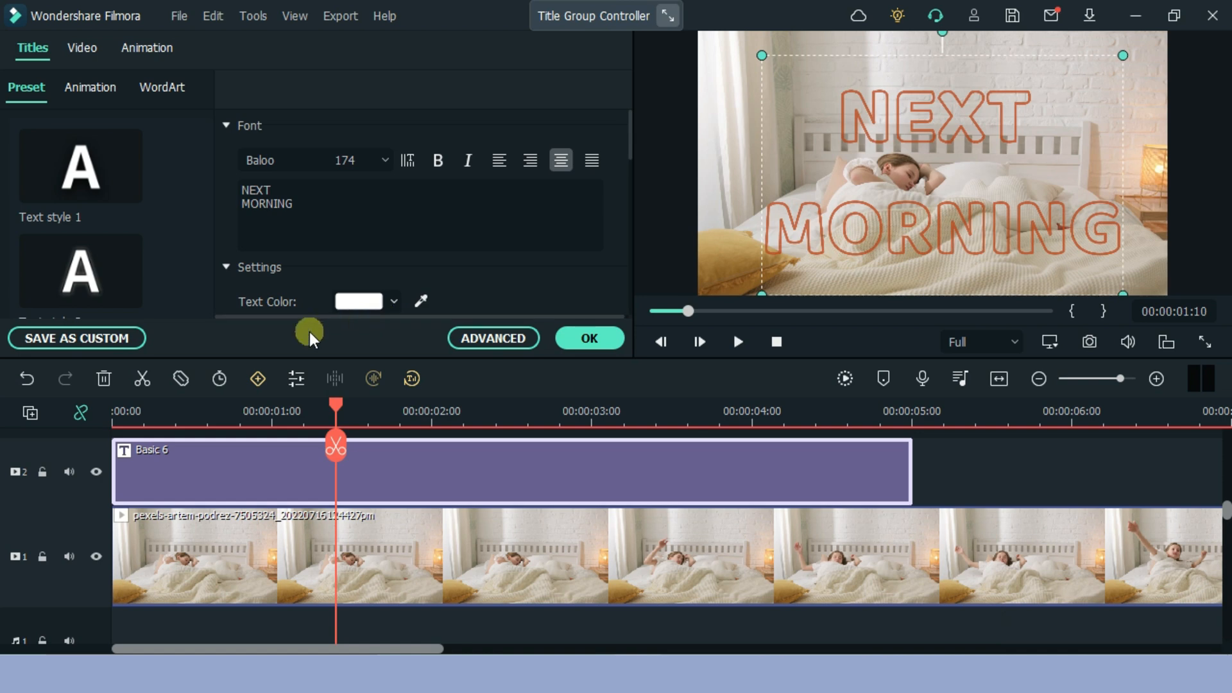